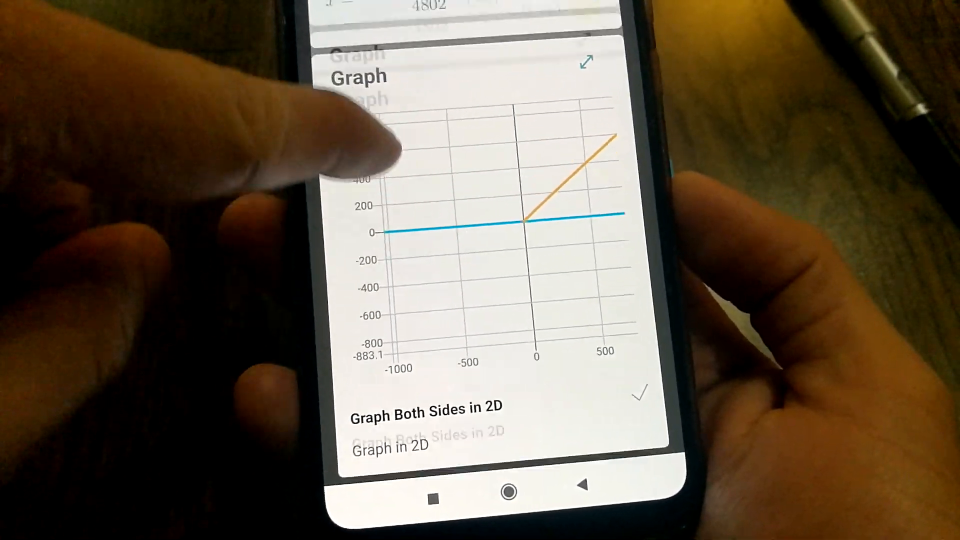
- Submit the handwritten equation 69x/5 = 1 for solving via the blue arrow
scroll("down", 3)
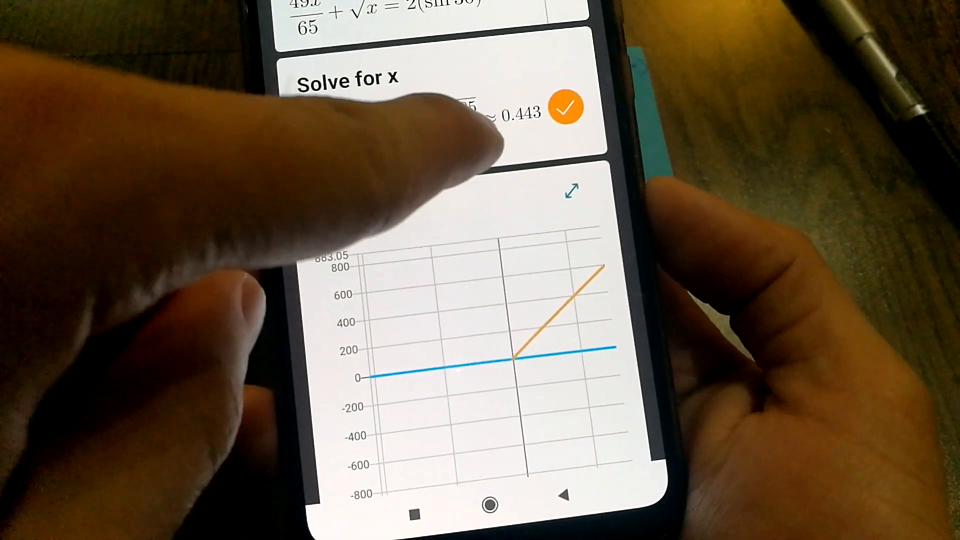
scroll("down", 3)
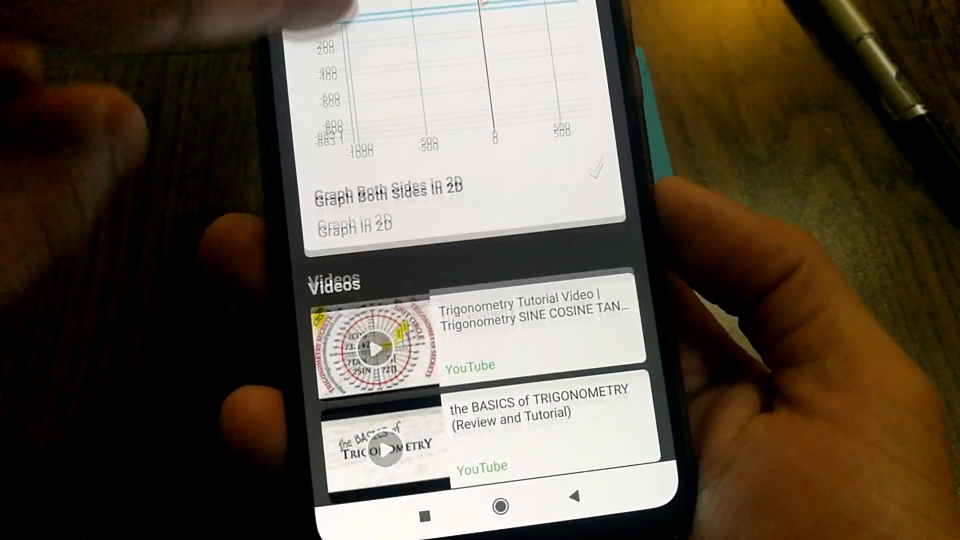
scroll("down", 3)
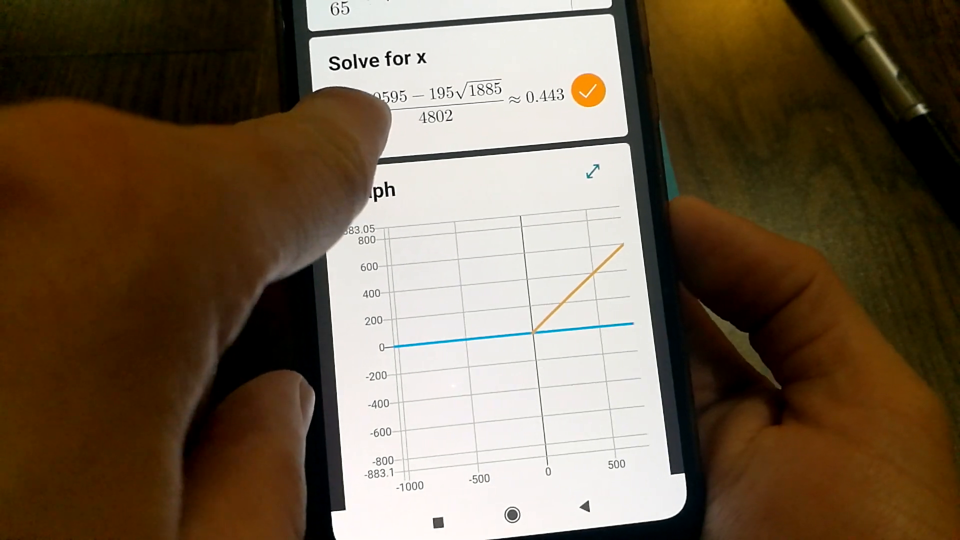
mouse_move(337, 98)
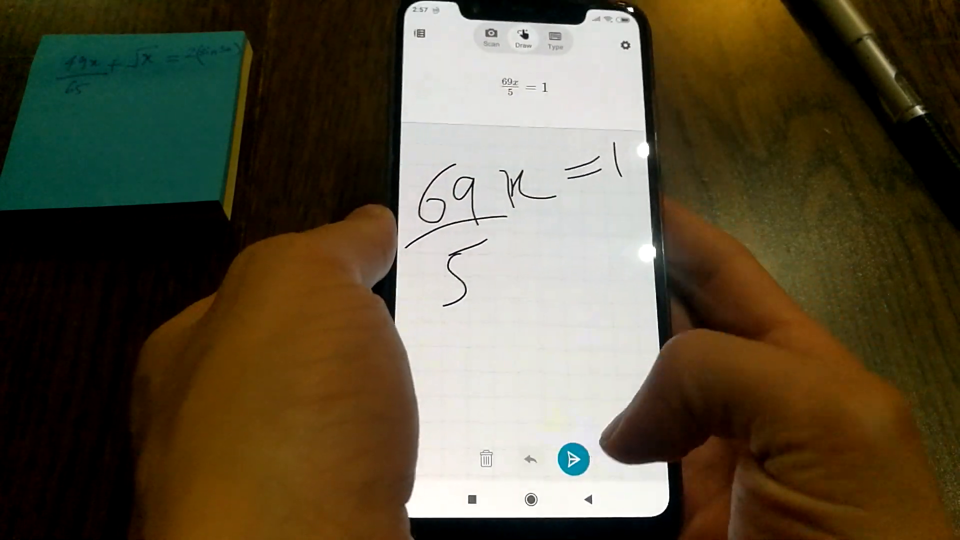
left_click(574, 459)
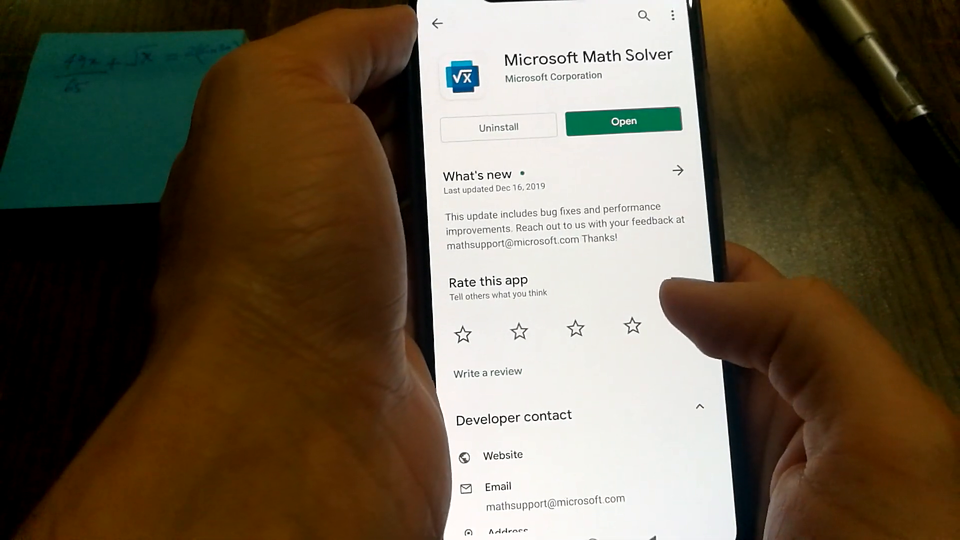
- Launch Microsoft Math Solver from its Play Store listing into camera Scan mode
left_click(623, 121)
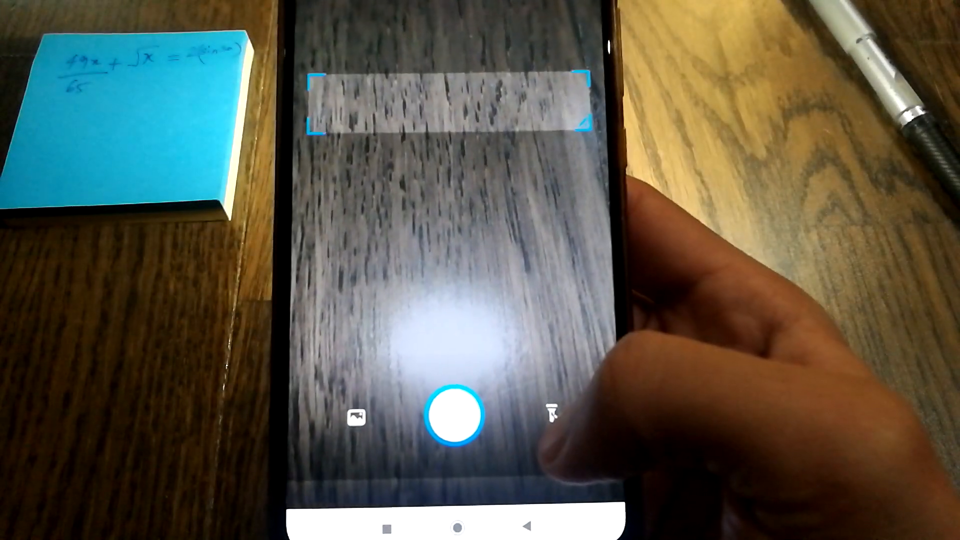
- Switch on the camera flashlight while Scan mode looks for an equation
left_click(456, 416)
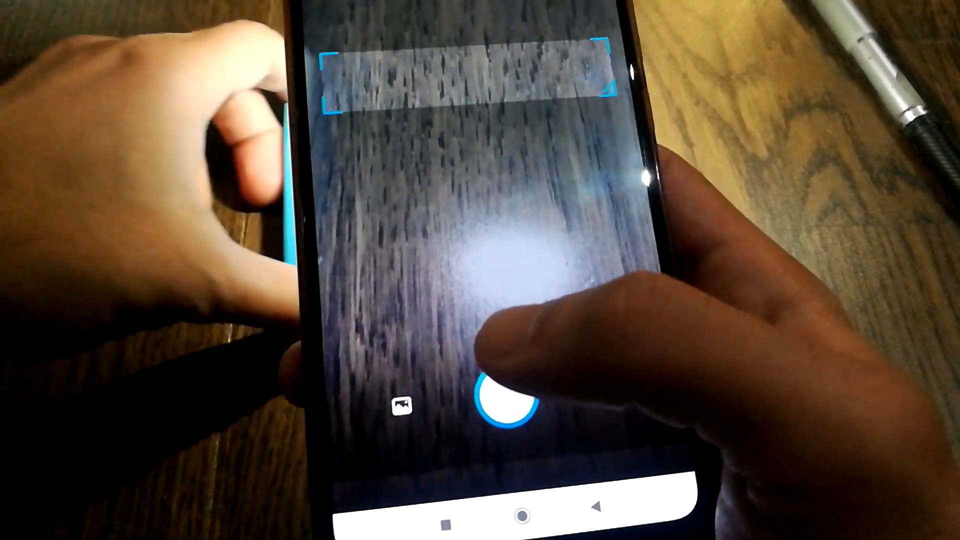
left_click(502, 407)
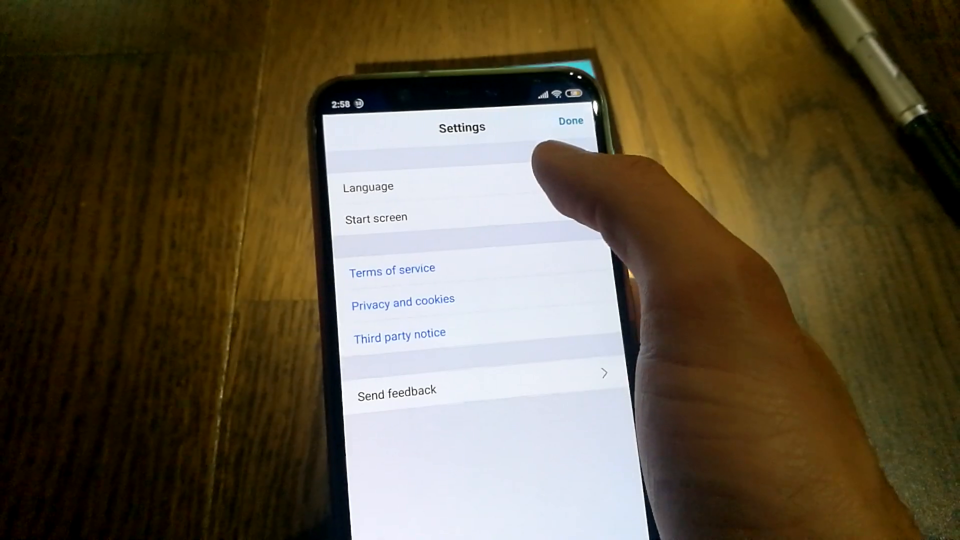
left_click(368, 187)
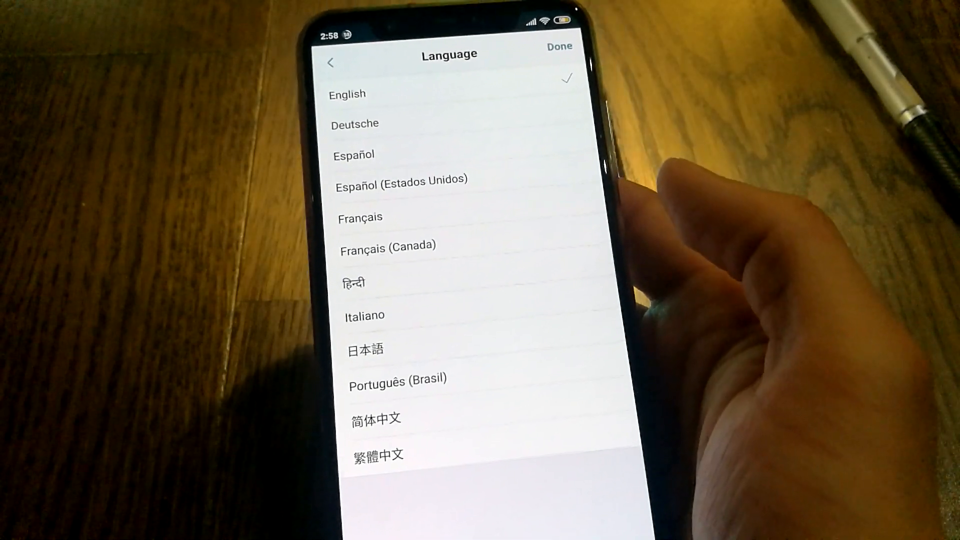
left_click(331, 62)
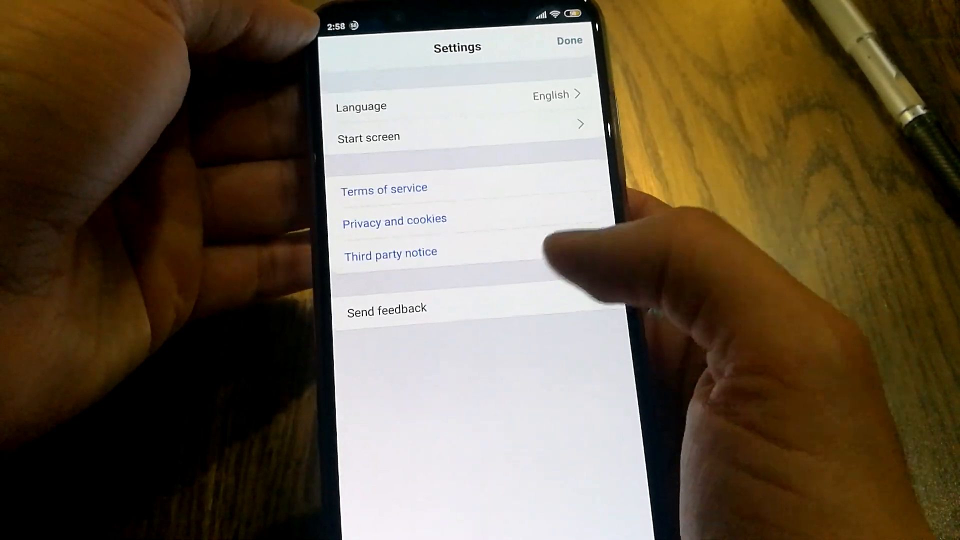